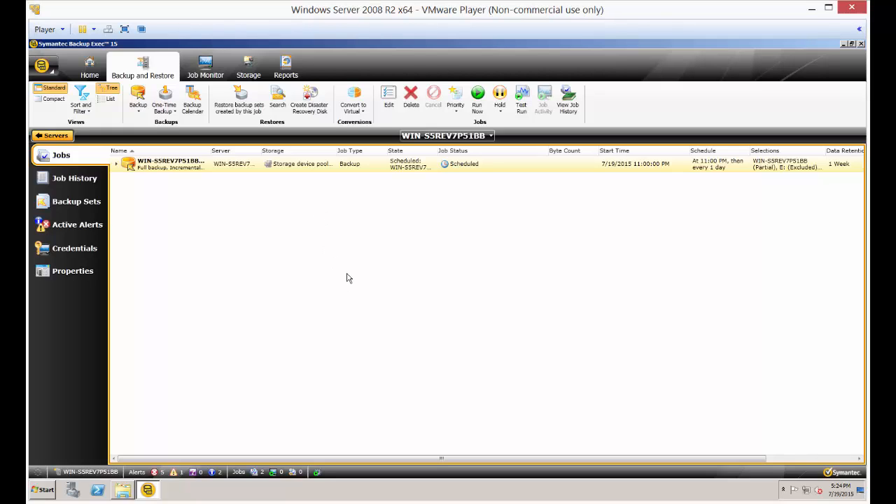
mouse_move(293, 287)
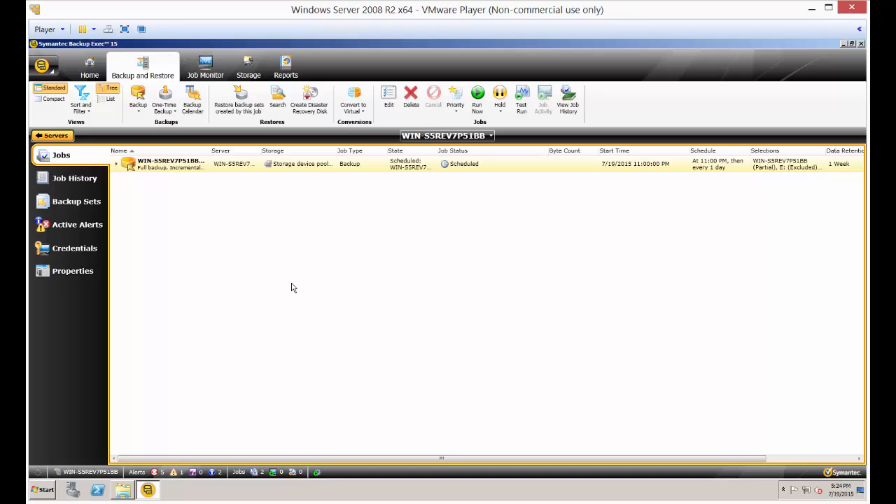
mouse_move(290, 289)
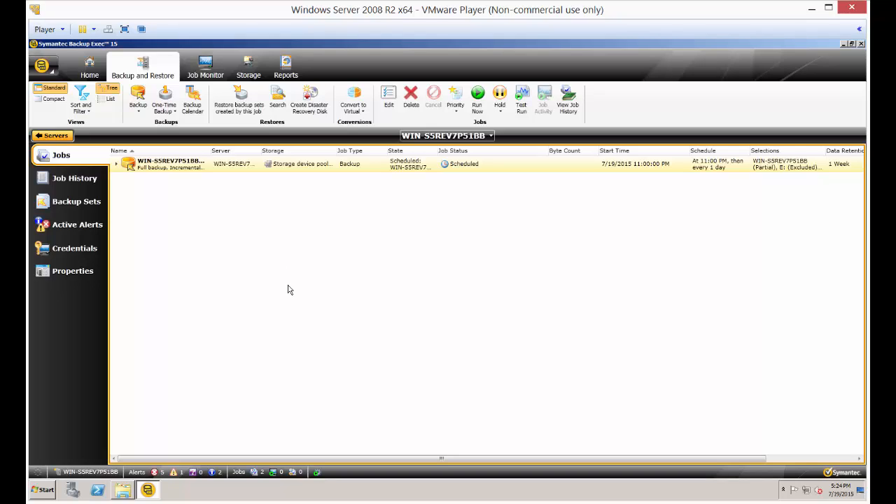
mouse_move(302, 269)
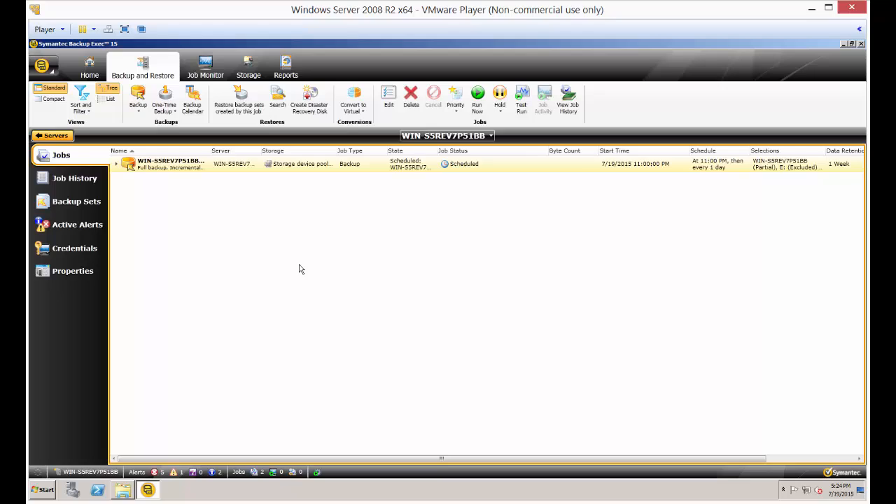
mouse_move(298, 191)
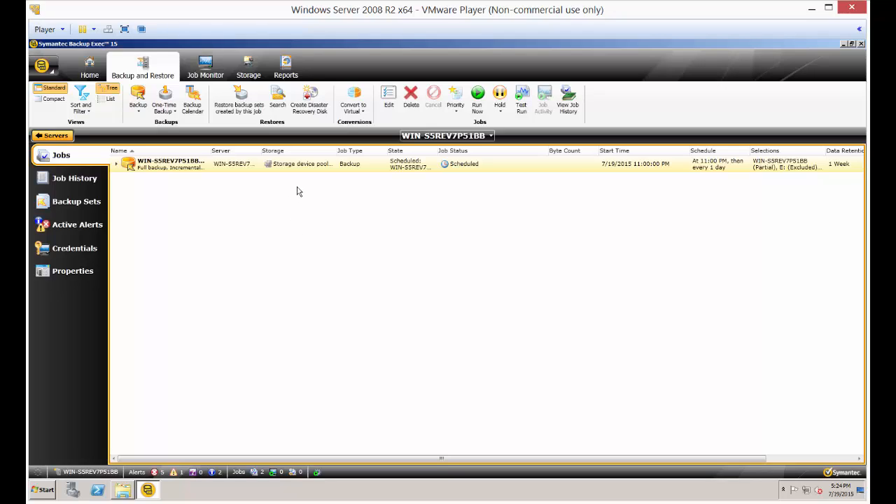
mouse_move(268, 194)
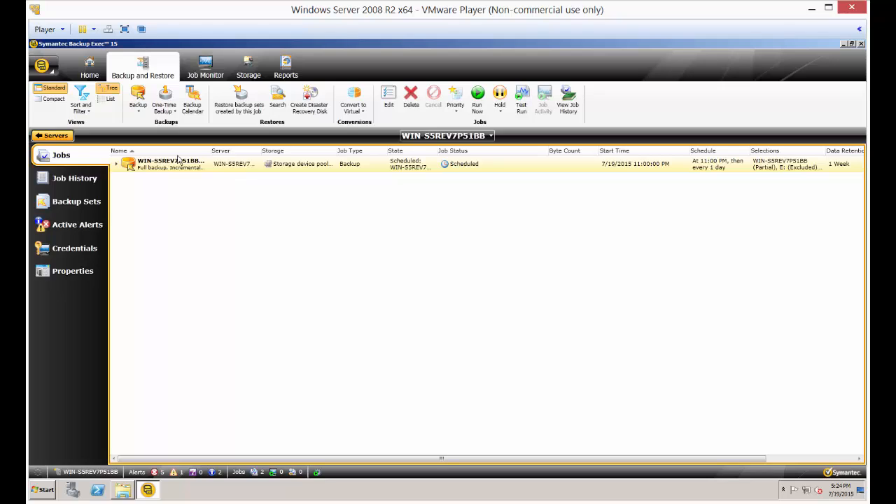
mouse_move(164, 100)
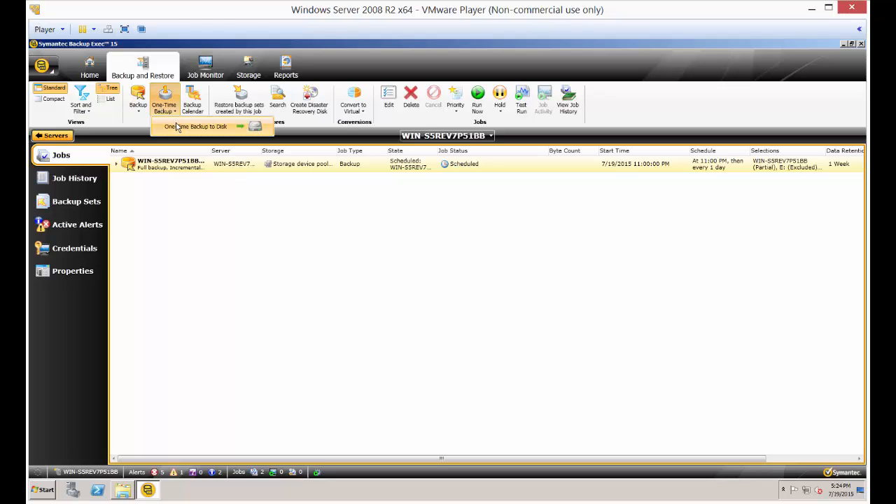
Step: Create a one-time backup to disk job for server WIN-S5REV7P51BB
click(196, 127)
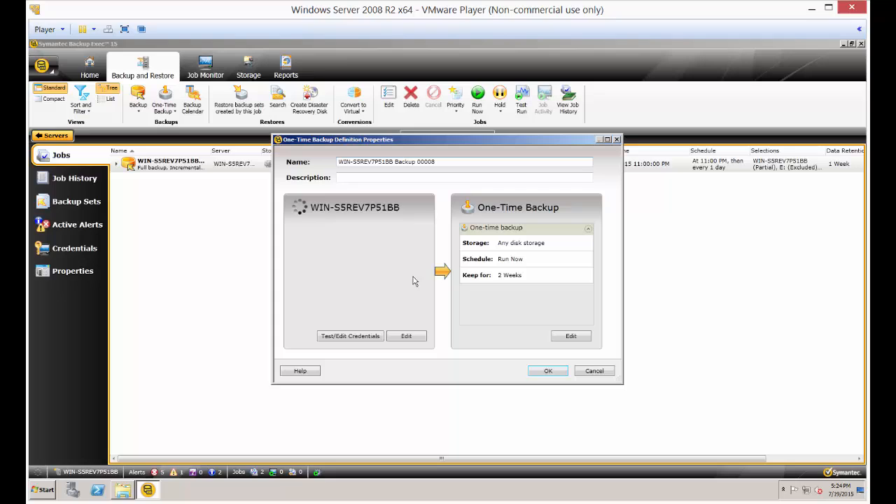
mouse_move(421, 313)
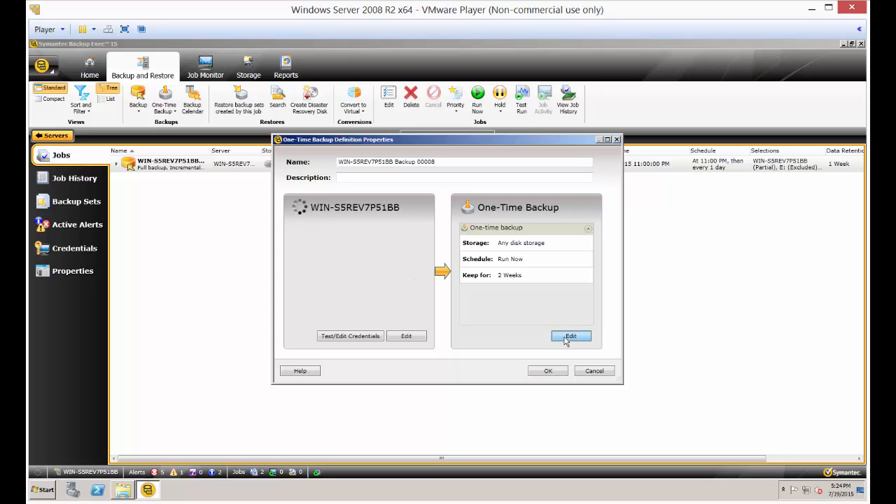
Step: Set storage to software compression and software encryption using the TestKey key
click(571, 336)
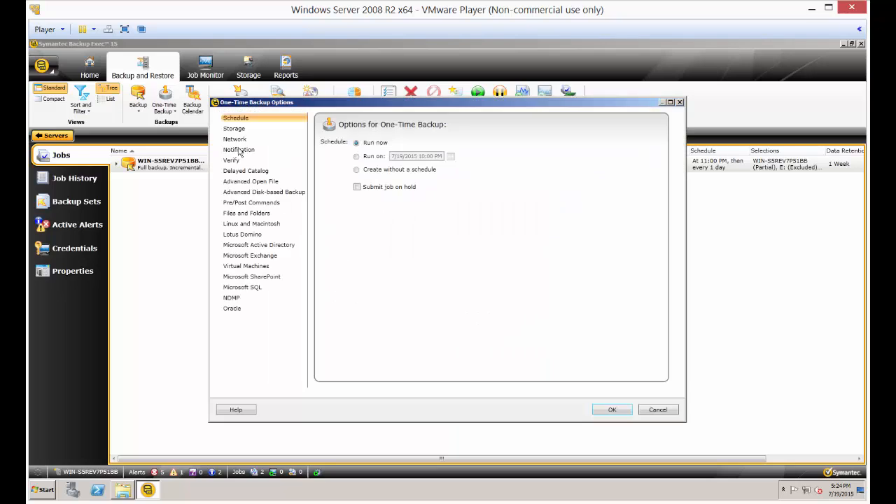
click(234, 128)
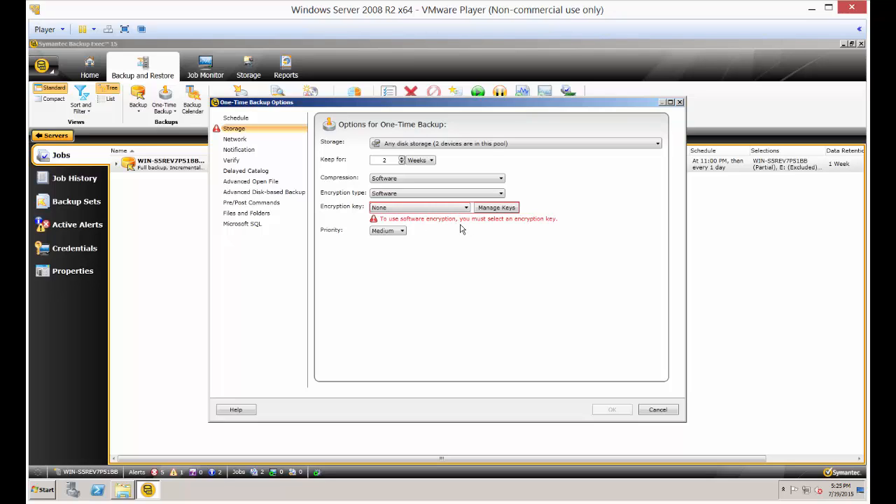
mouse_move(460, 219)
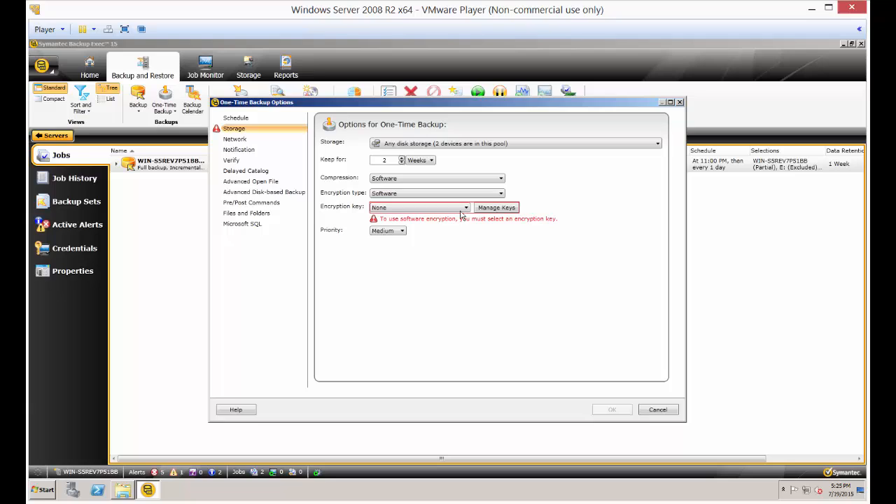
click(465, 207)
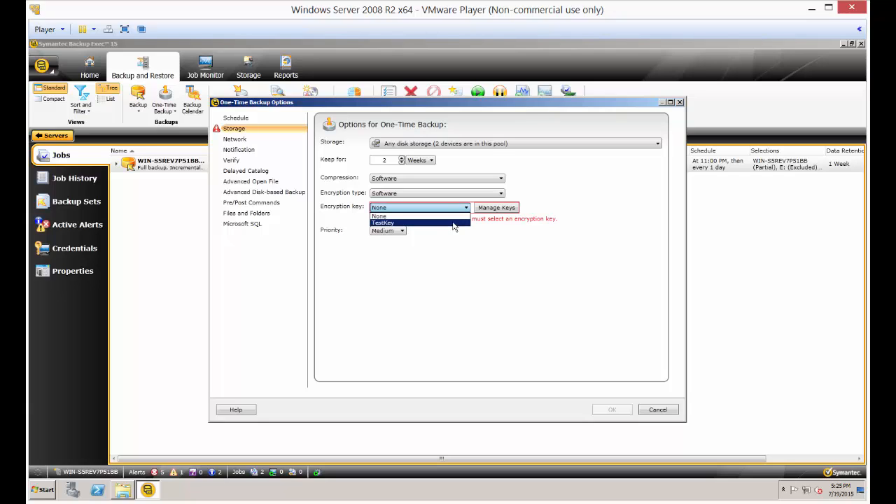
click(382, 223)
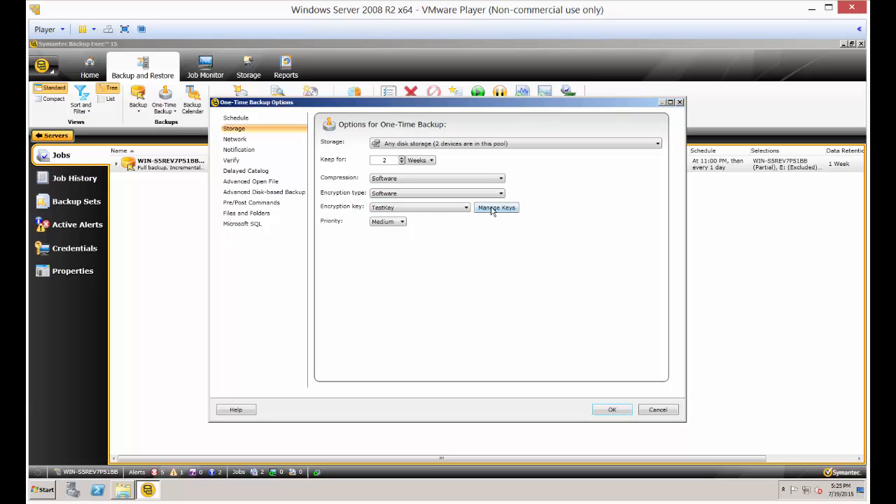
click(496, 207)
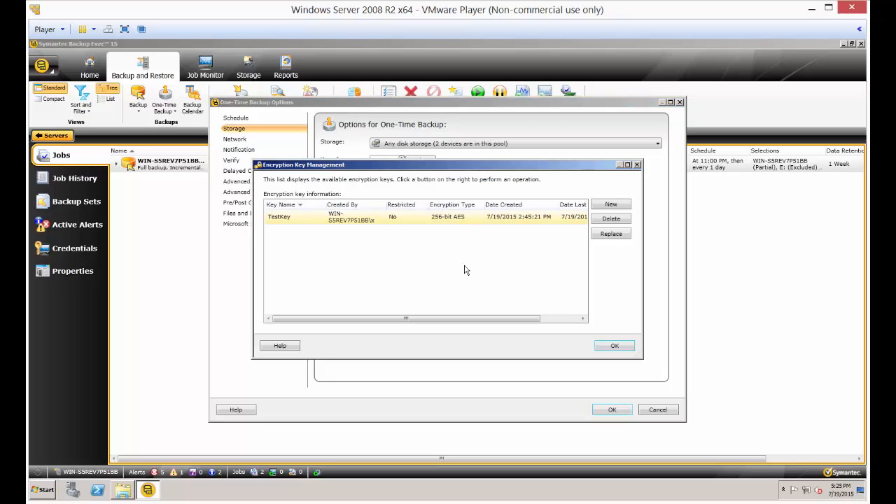
click(615, 345)
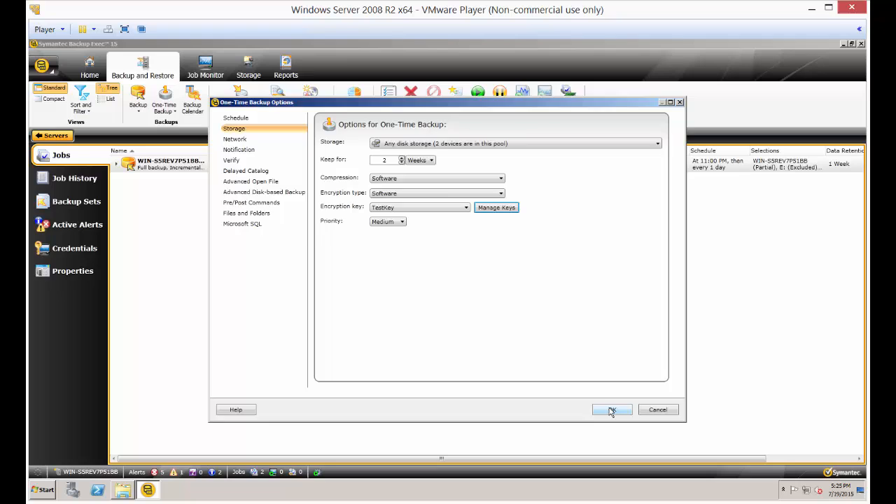
Step: Deselect share, Test, C:, E:, F: and SQL instances, leaving only System State
click(612, 409)
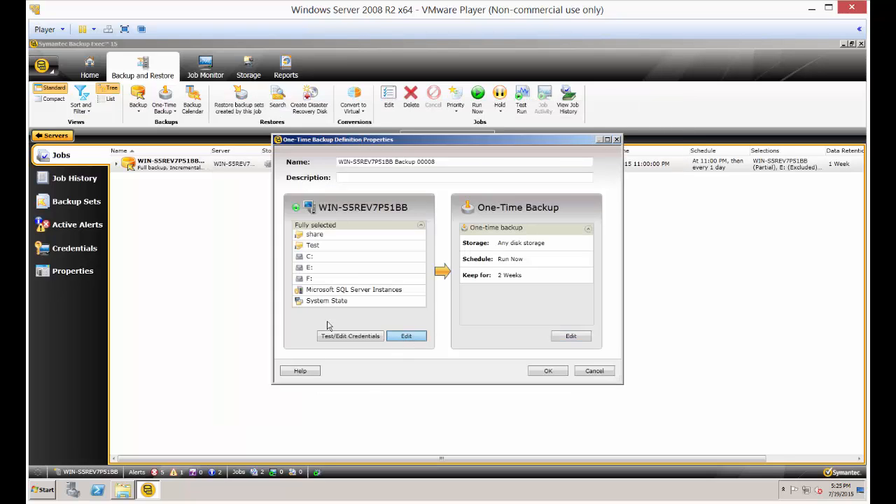
click(406, 336)
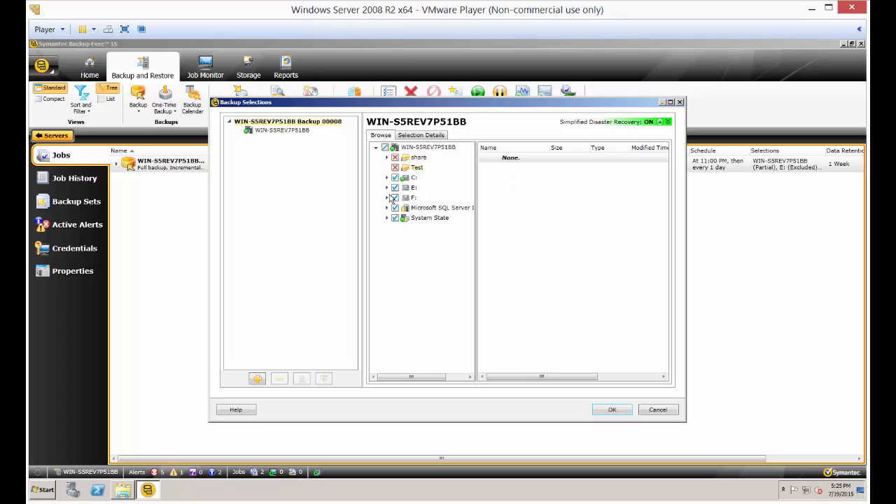
click(395, 198)
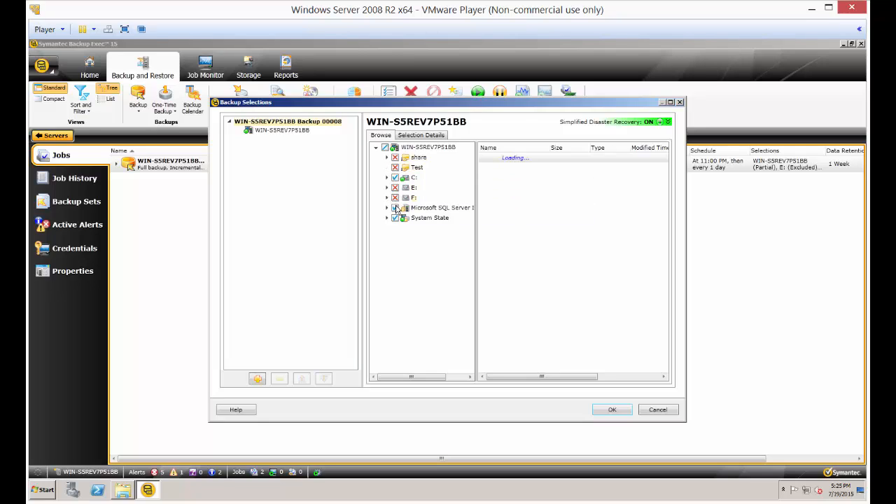
click(394, 207)
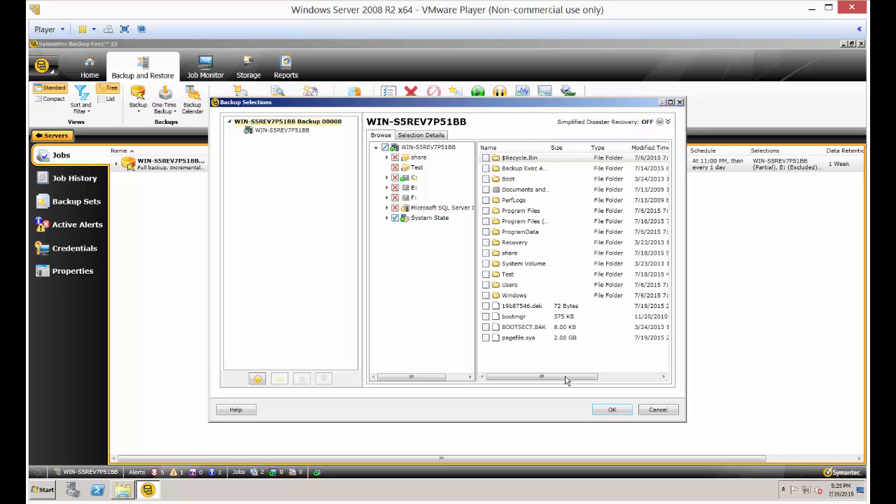
Step: Confirm the System State selection and submit the one-time backup job
click(613, 410)
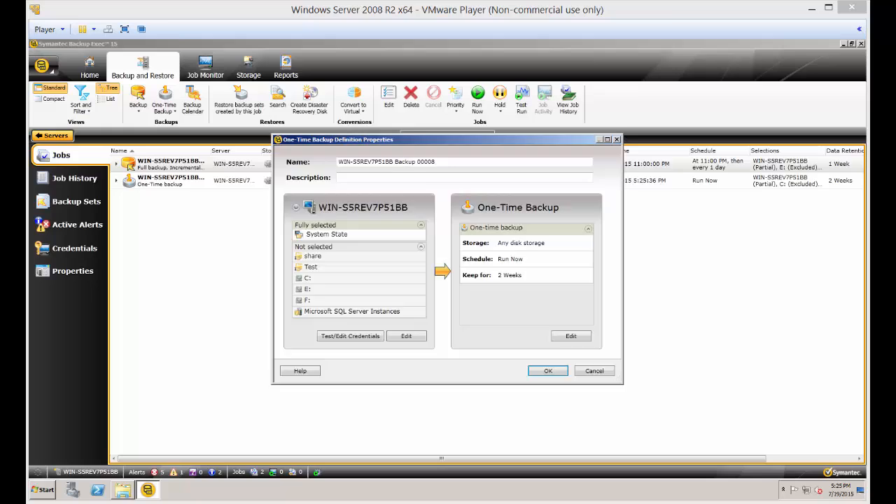
click(548, 371)
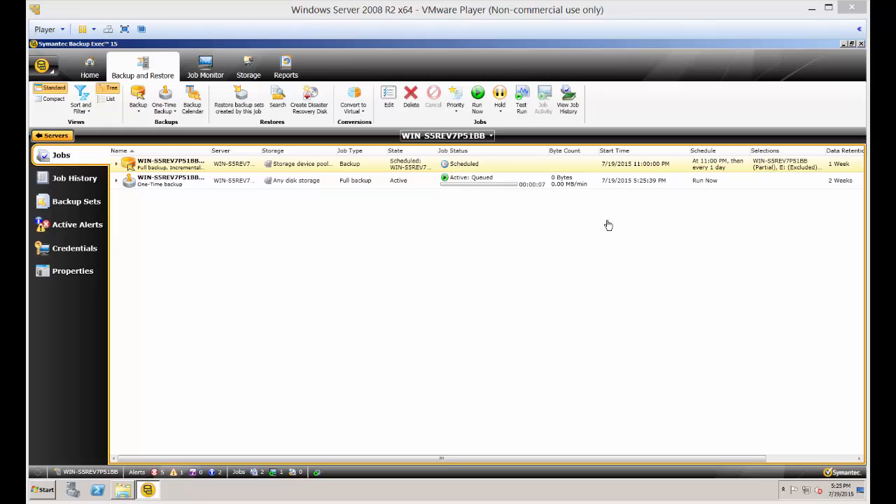
mouse_move(533, 202)
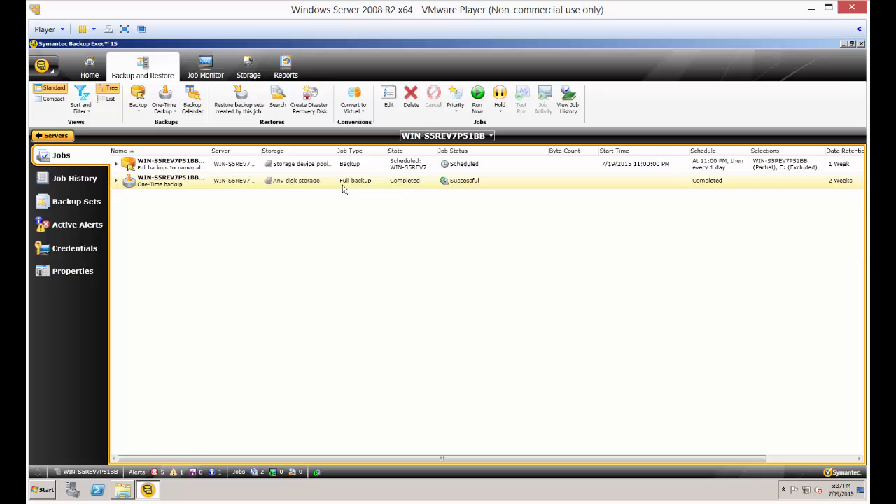
mouse_move(401, 220)
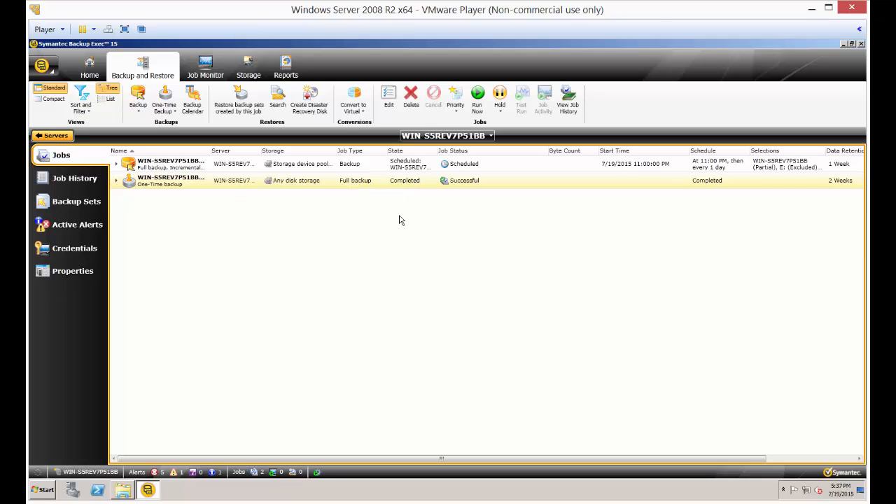
mouse_move(393, 200)
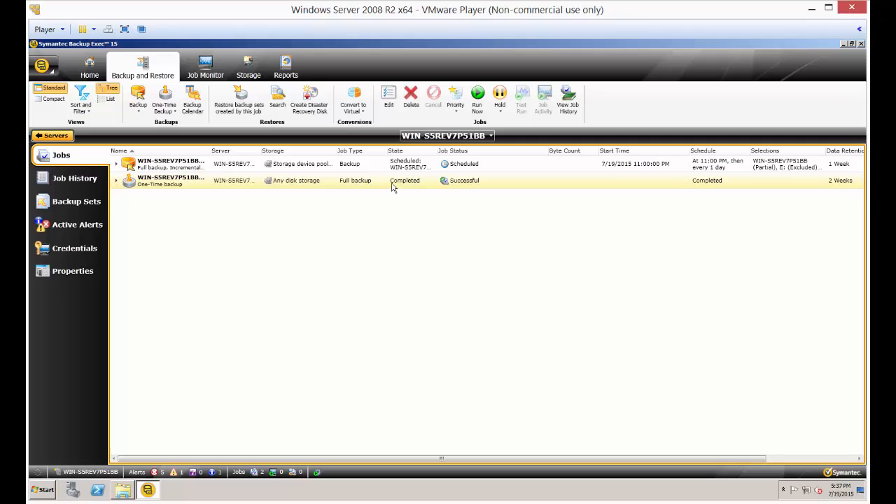
mouse_move(400, 226)
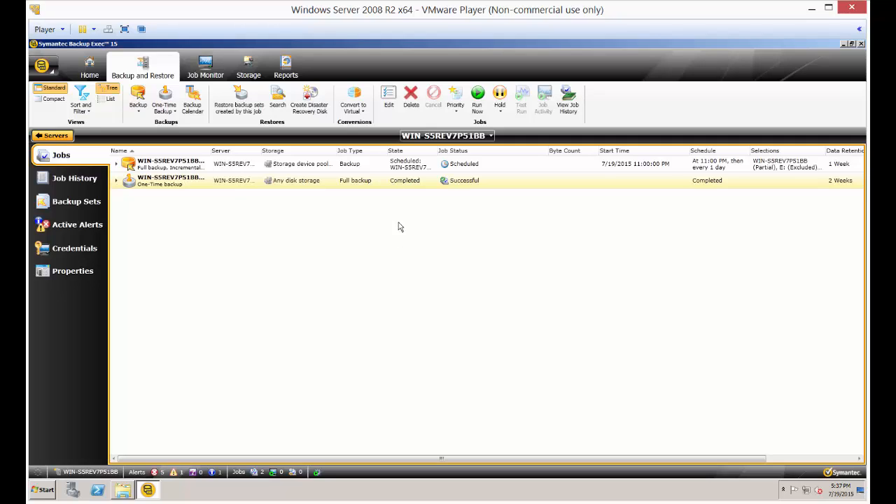